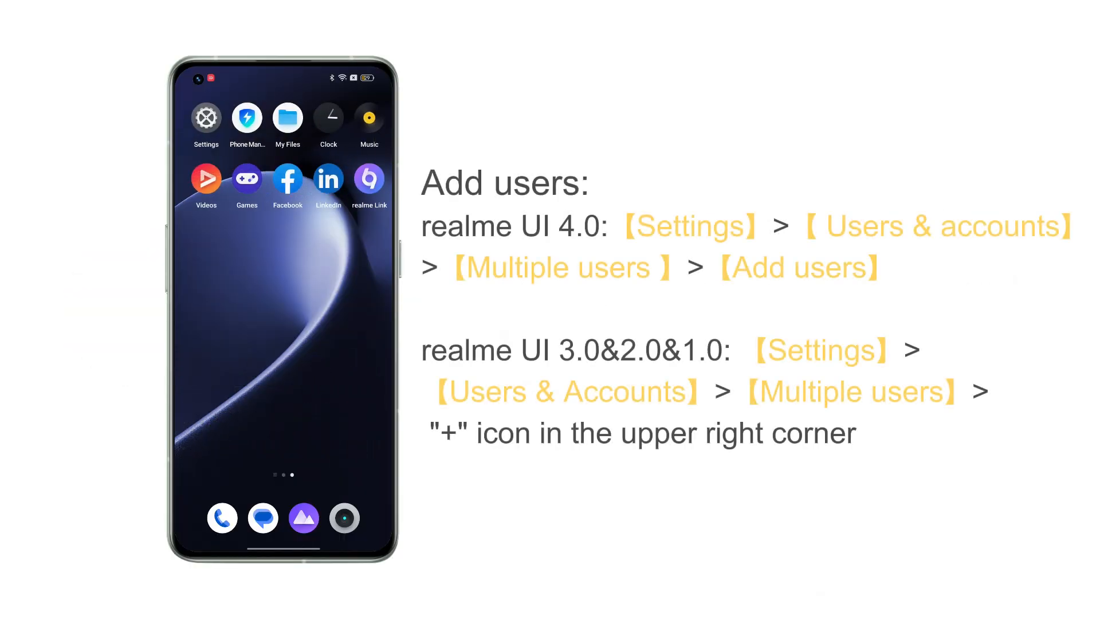
From Settings, go to Multiple users and confirm adding a new user
click(205, 116)
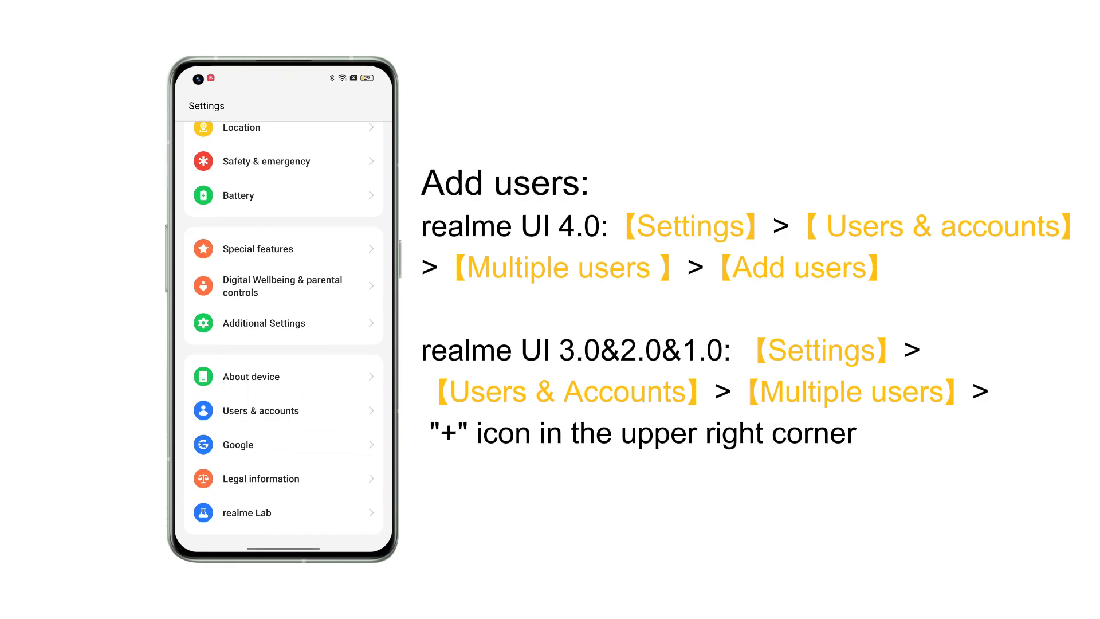
click(260, 410)
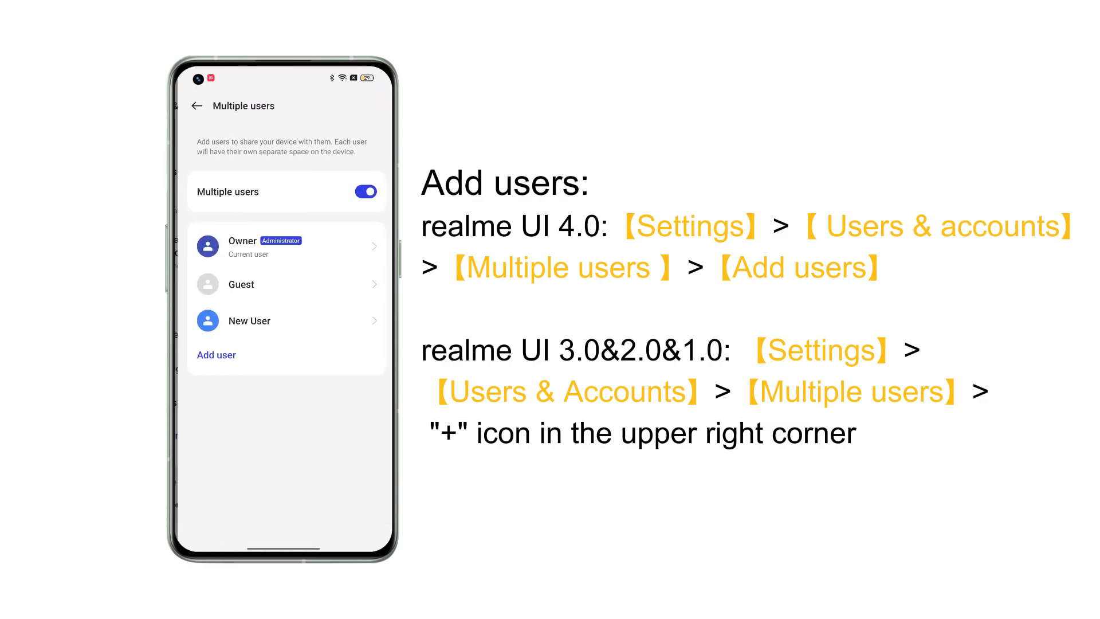
click(213, 354)
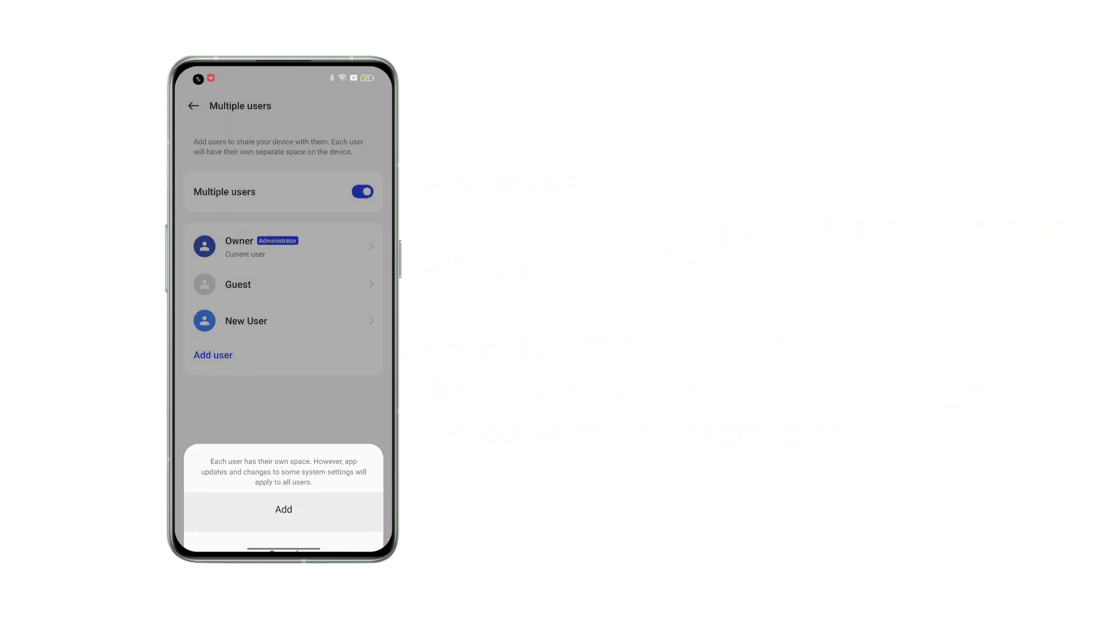
click(282, 509)
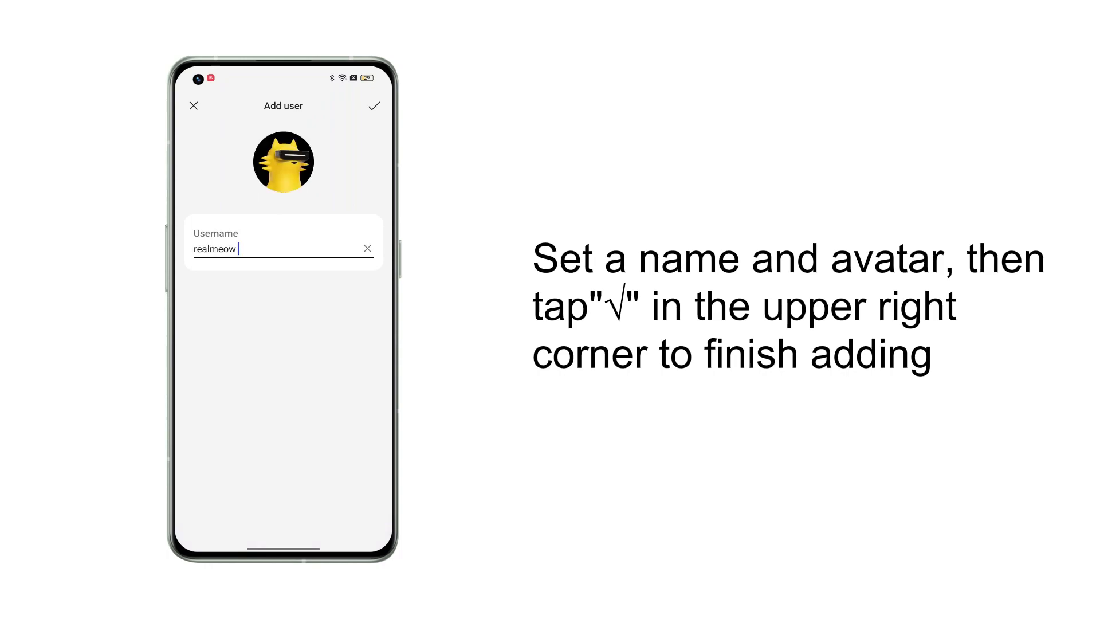
Confirm the new user 'realmeow' with its yellow cat avatar
click(374, 106)
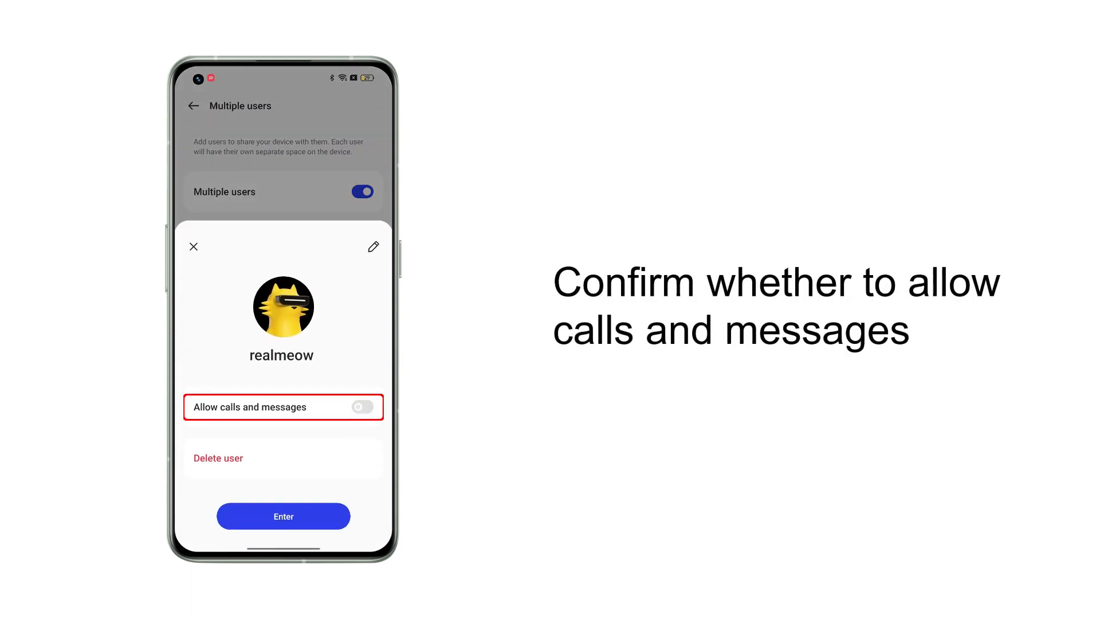
Switch into the realmeow user from its profile sheet, leaving calls and messages off
click(282, 516)
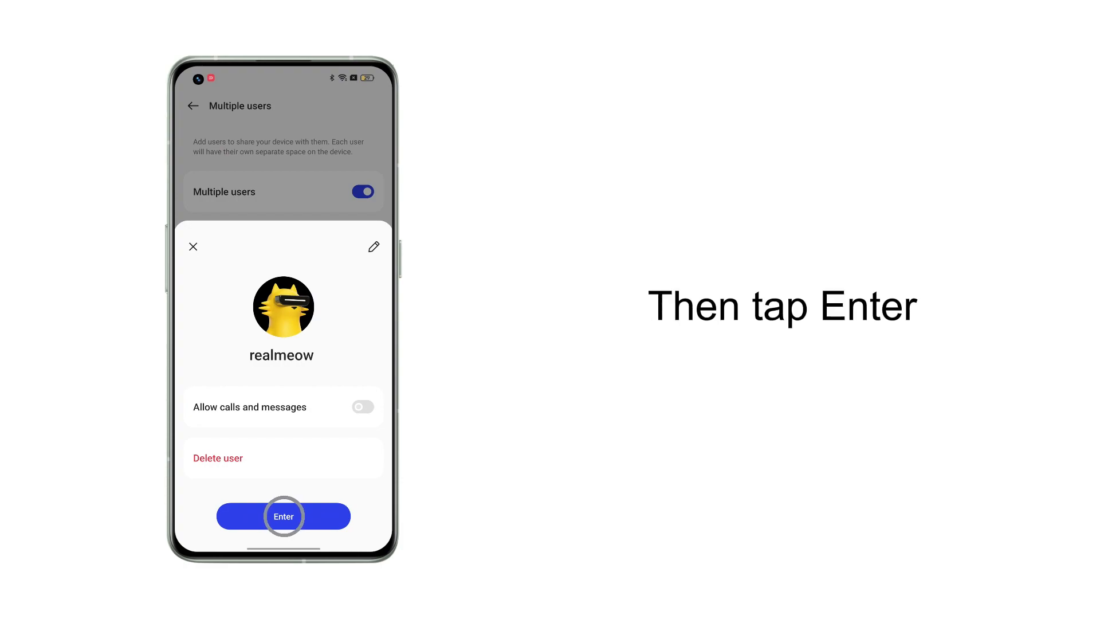
click(283, 515)
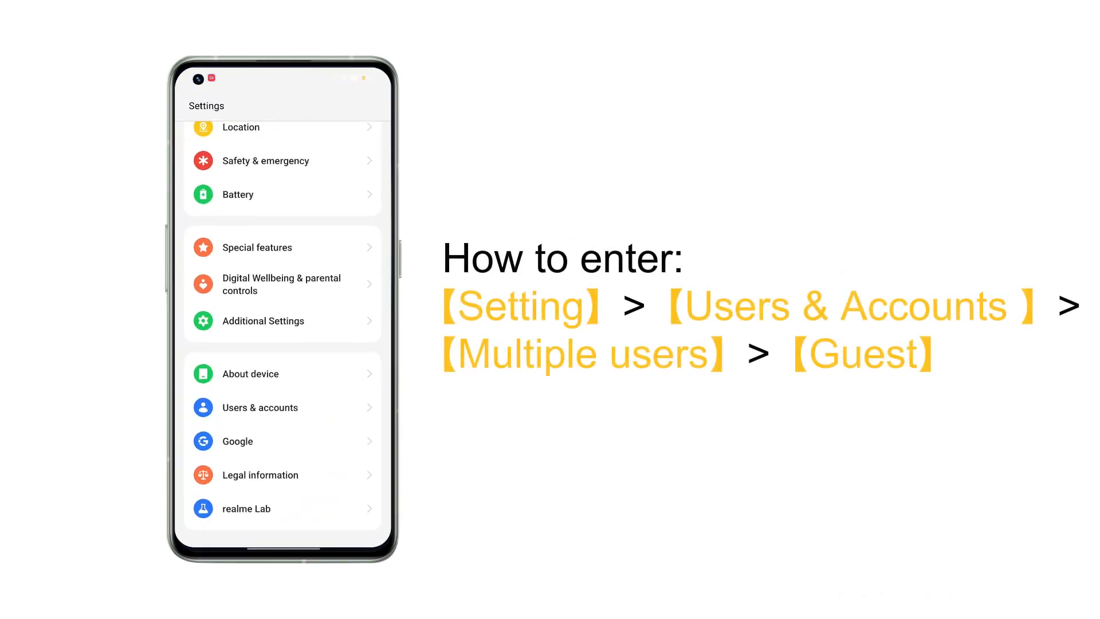
Open the Guest profile sheet under Users & accounts > Multiple users
click(259, 406)
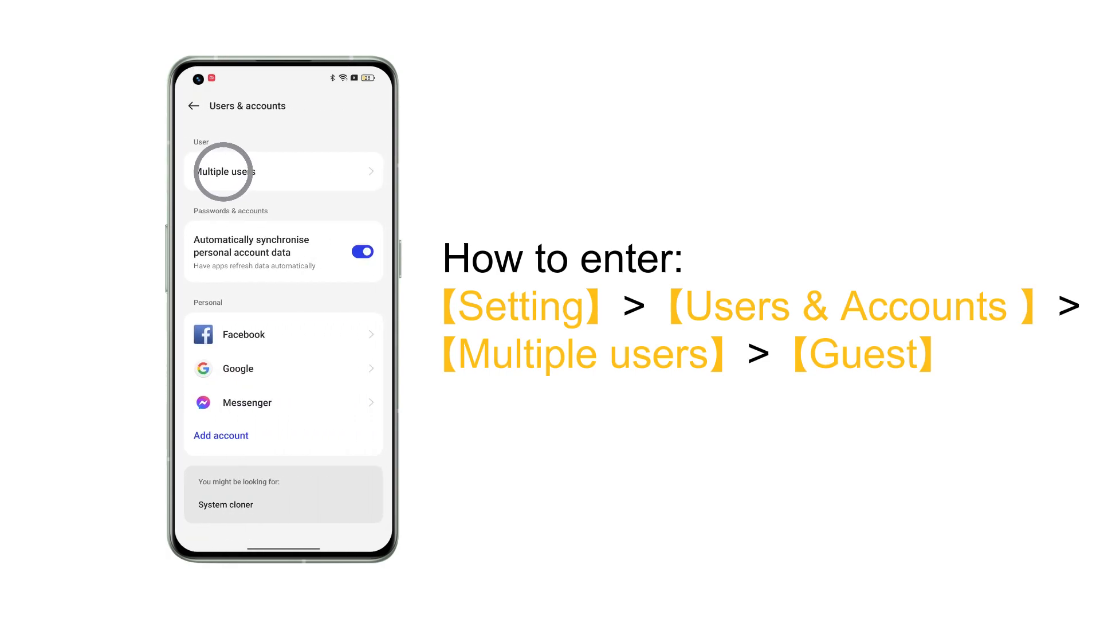
click(225, 171)
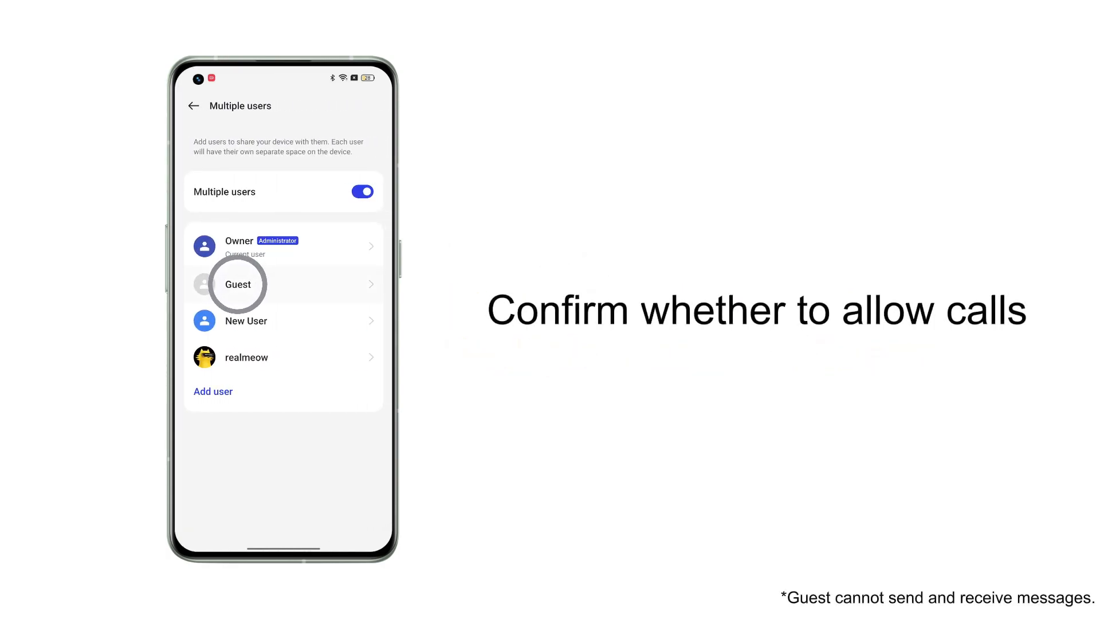
click(237, 284)
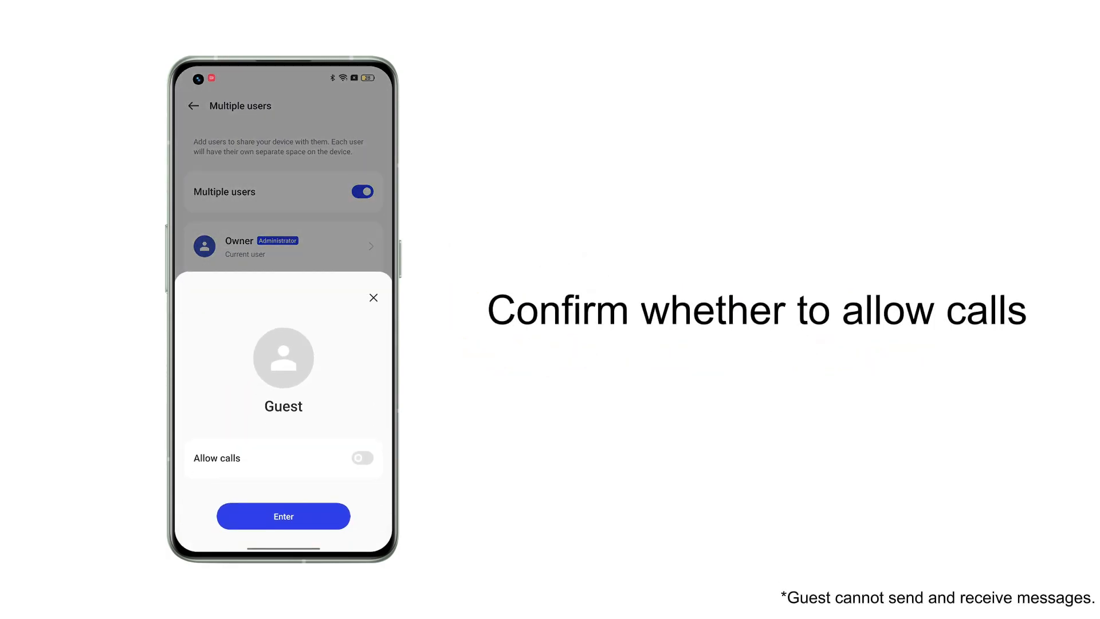